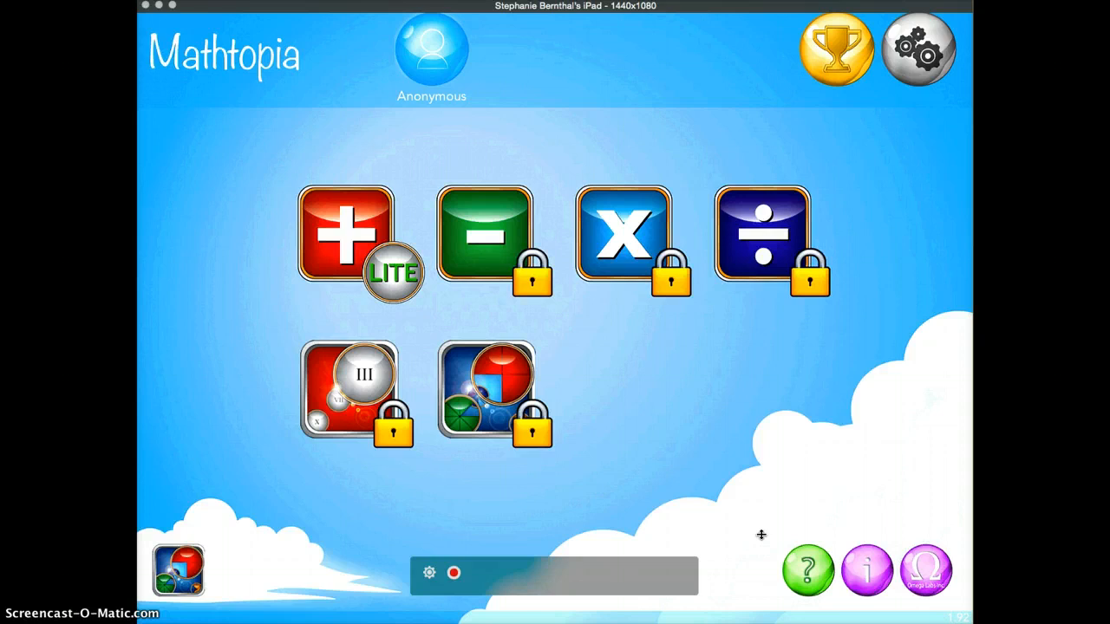
mouse_move(758, 540)
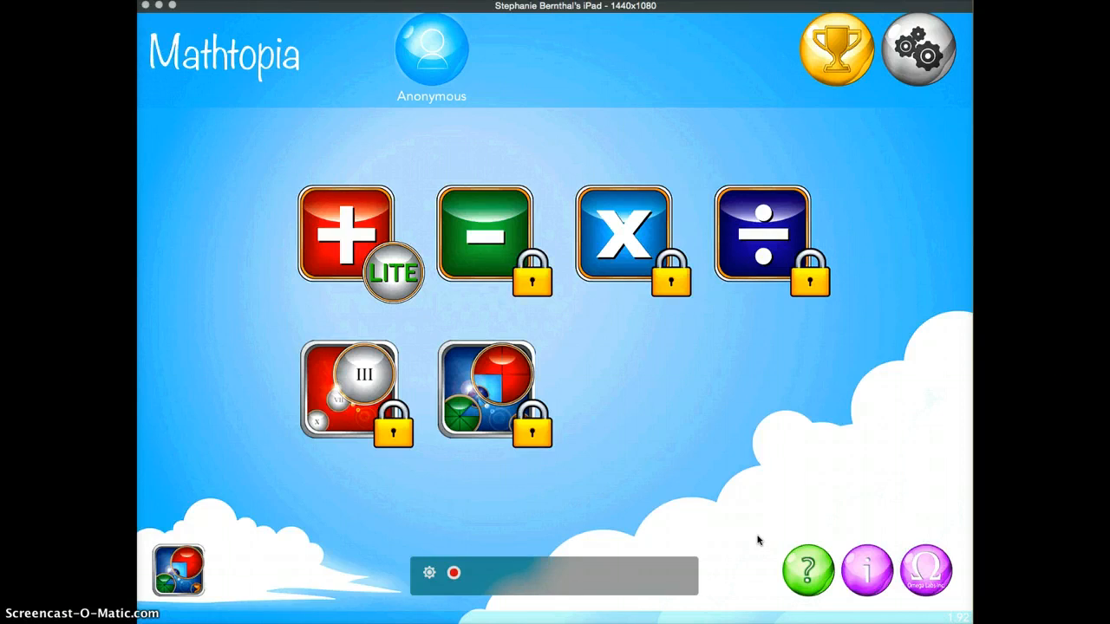
mouse_move(858, 245)
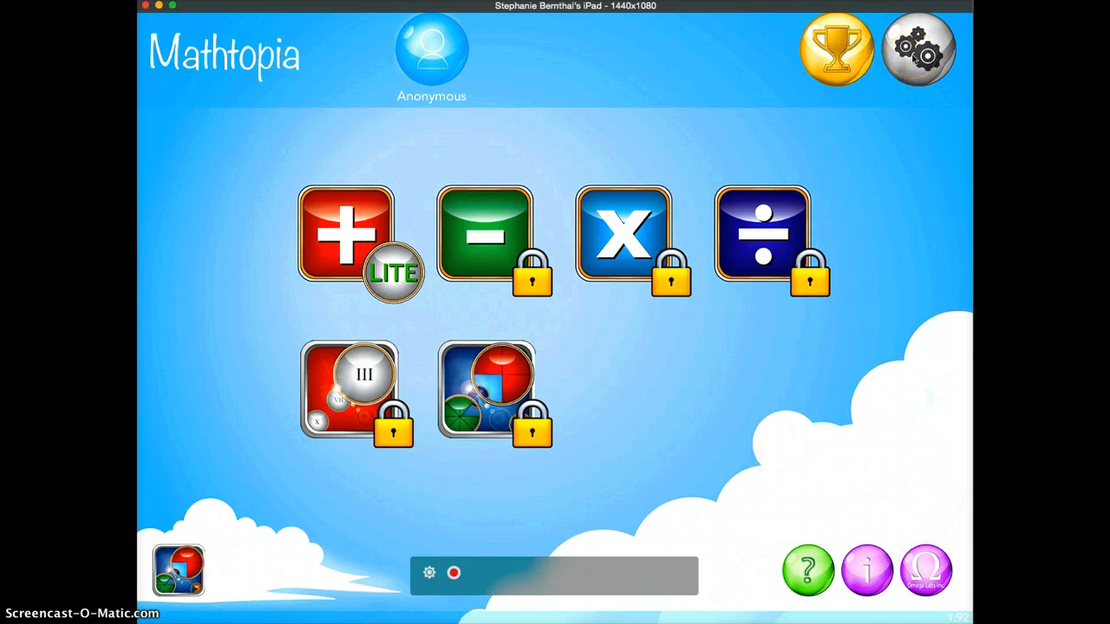
Open the Settings panel with the gear icon at the top right
click(917, 49)
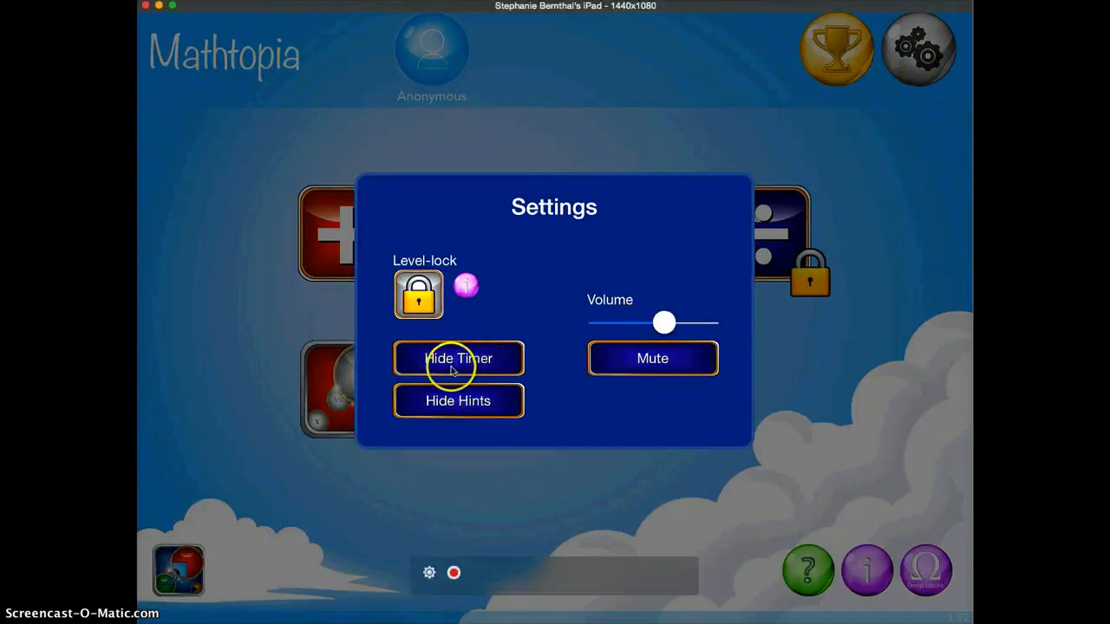
mouse_move(458, 400)
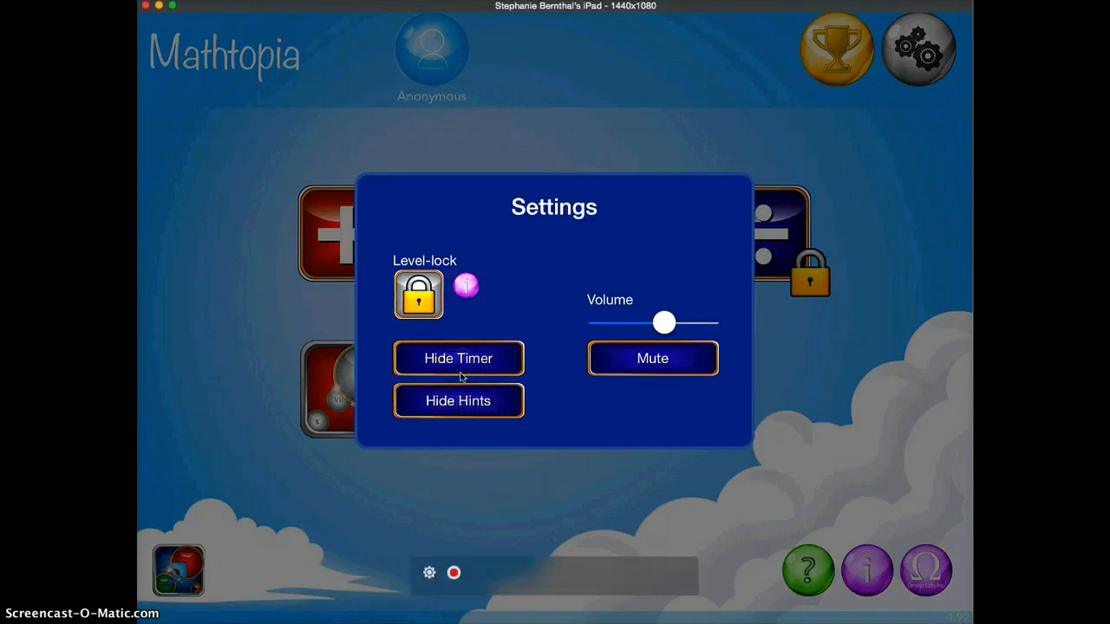
mouse_move(579, 375)
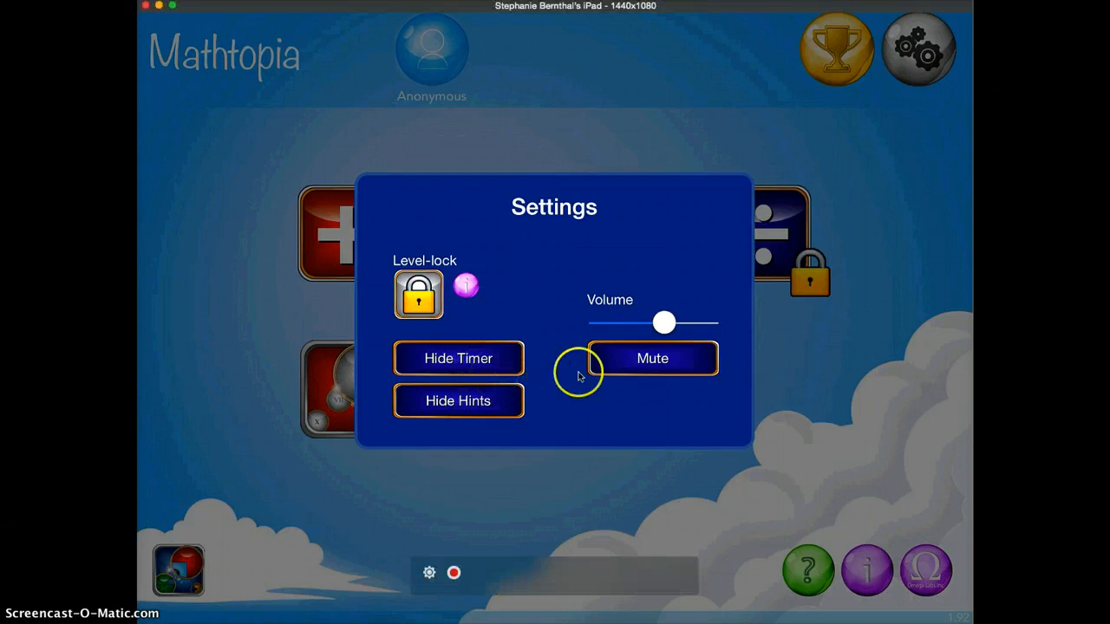
mouse_move(614, 373)
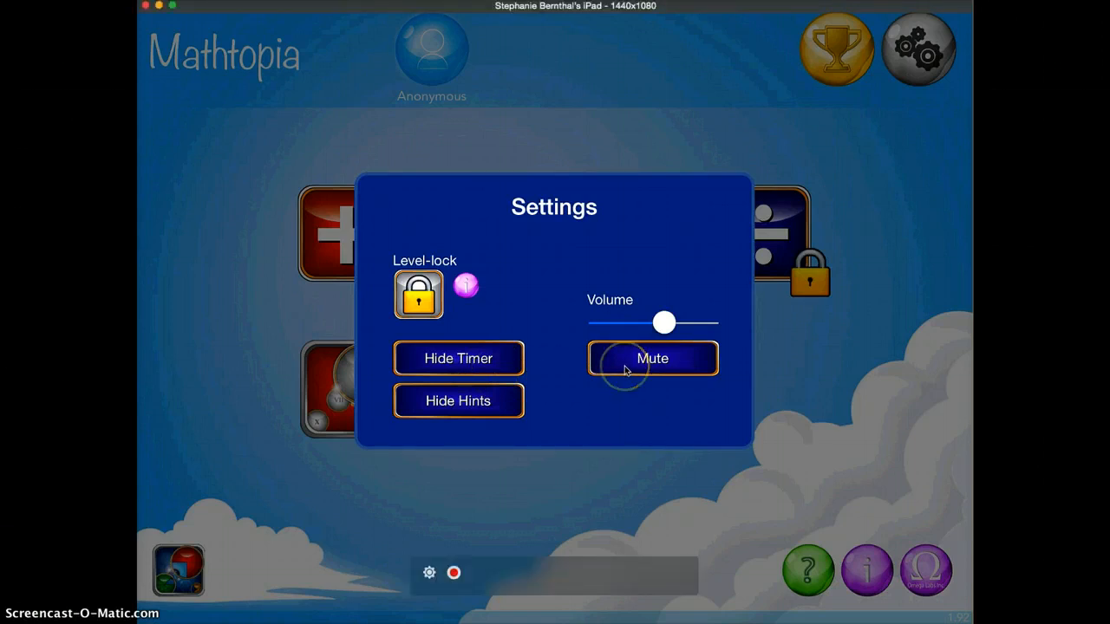
Dismiss the Settings panel to return to the operations home screen
click(918, 49)
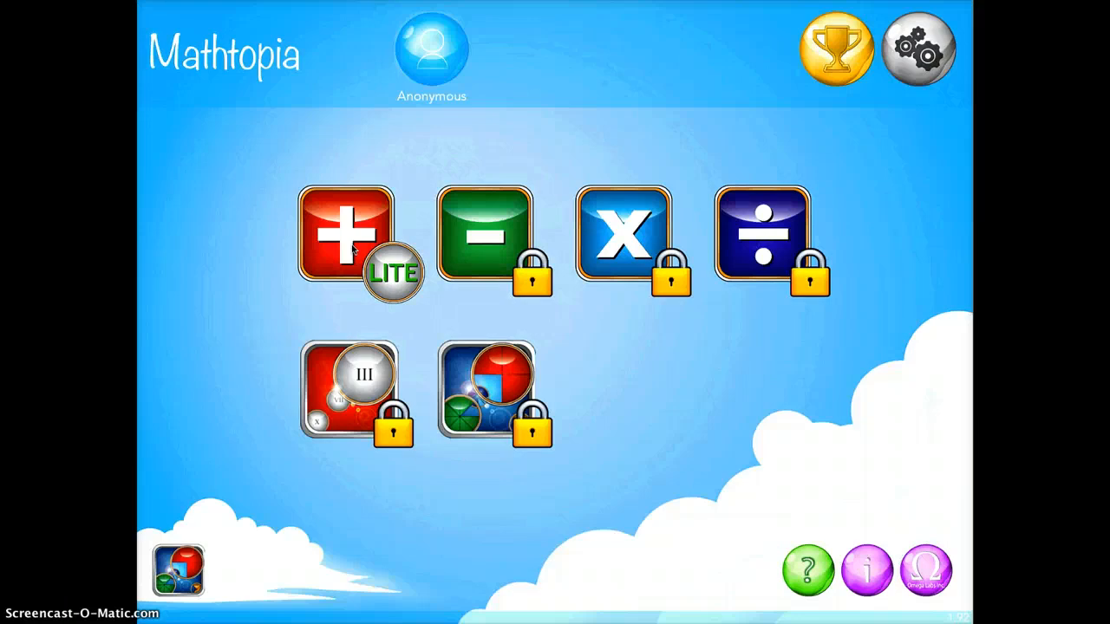
click(345, 239)
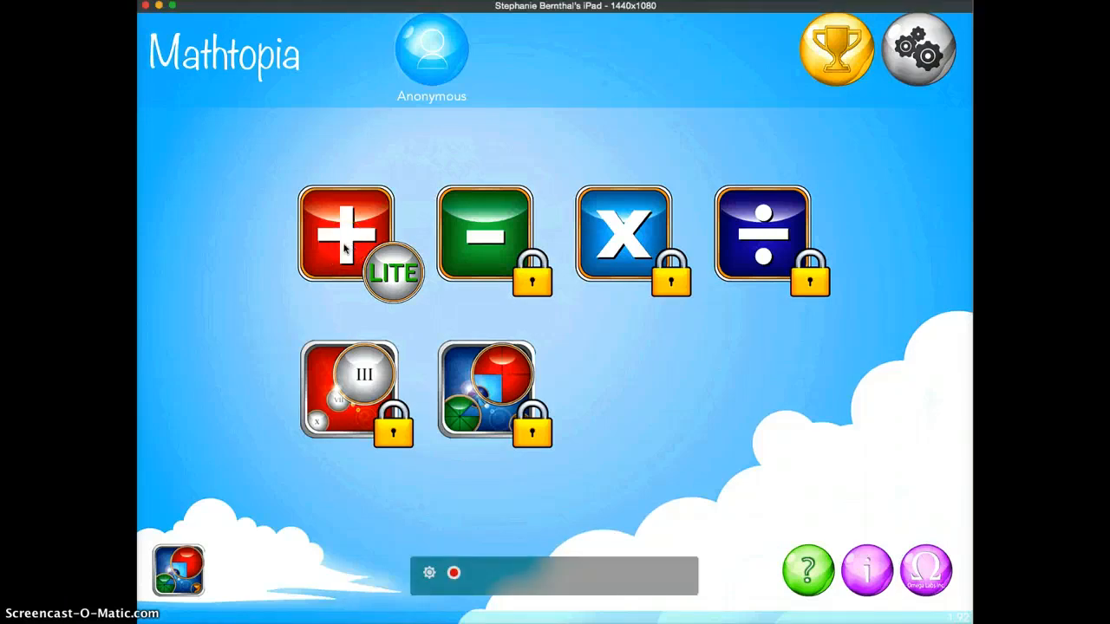
Start the addition game at level 0 from the LITE plus icon
click(346, 234)
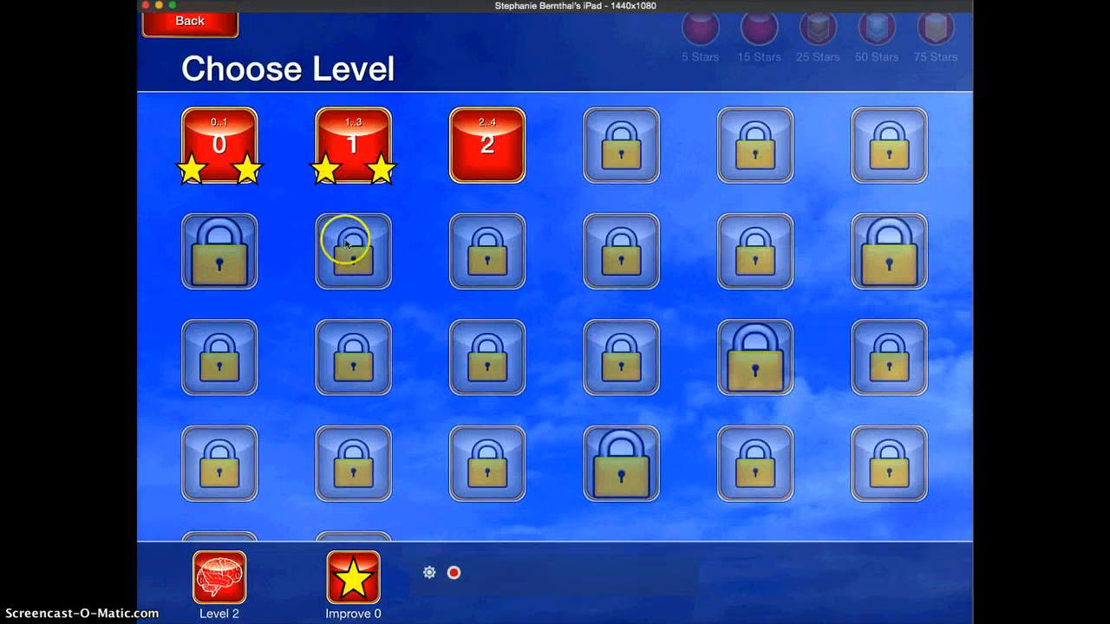
mouse_move(243, 156)
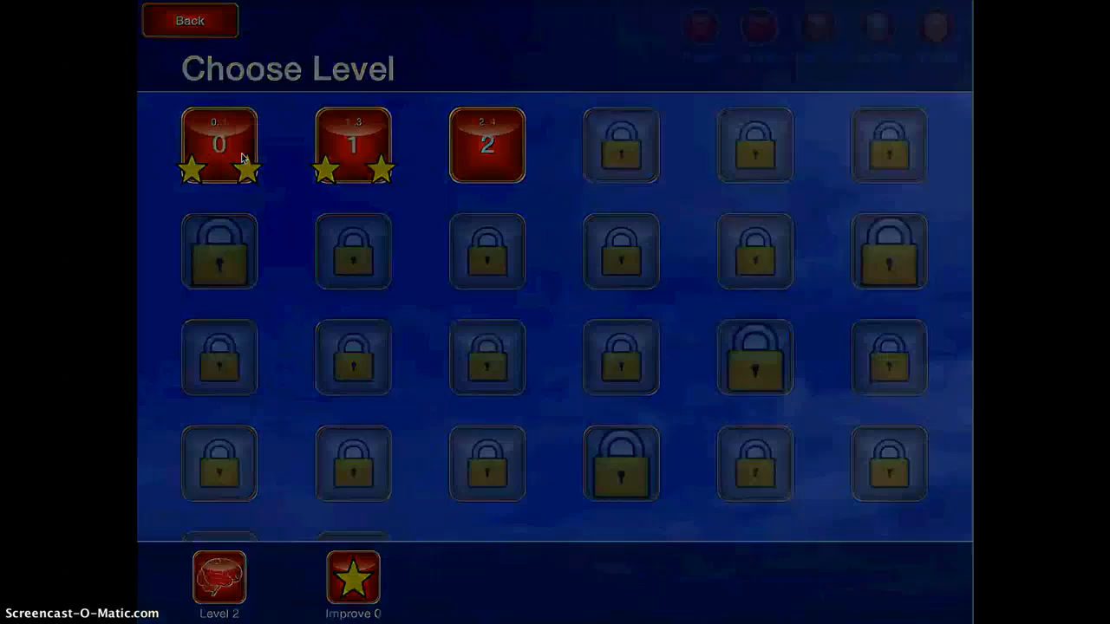
click(219, 145)
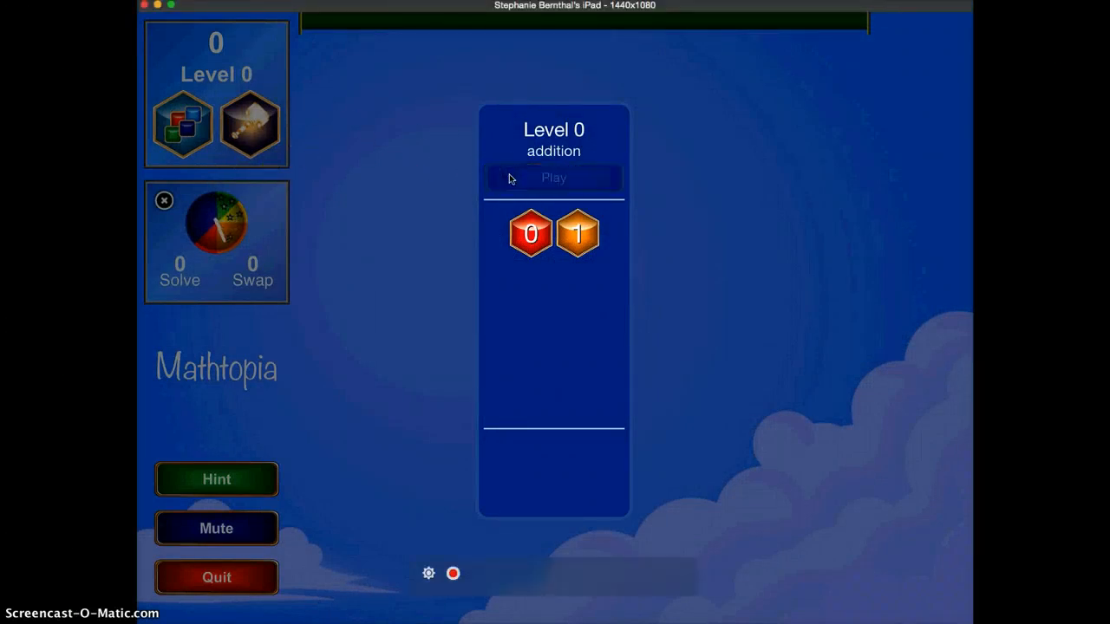
click(553, 178)
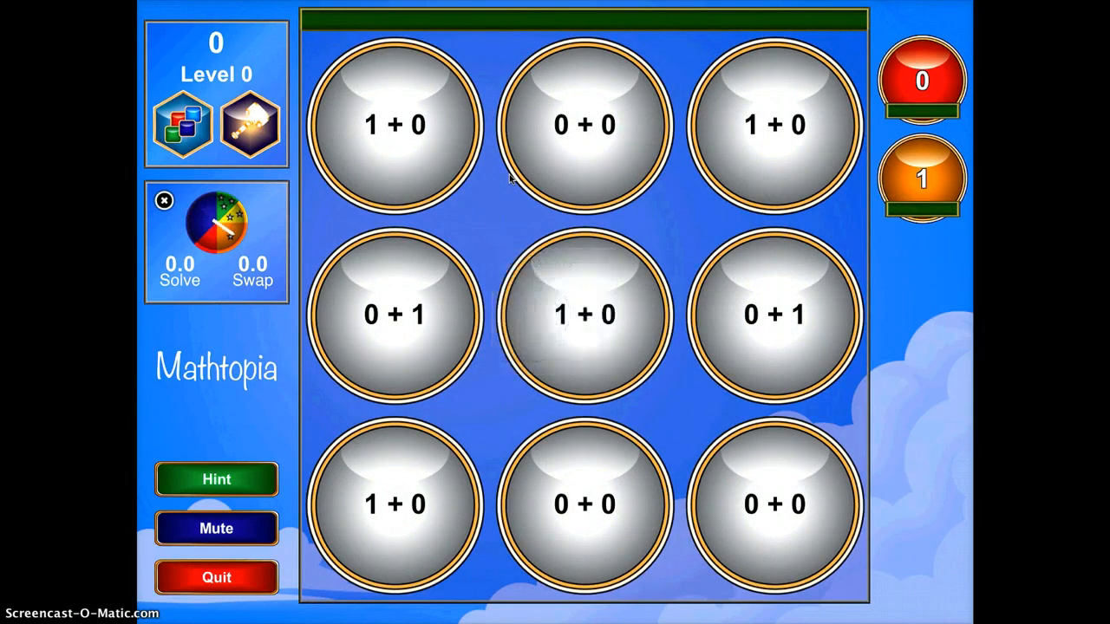
click(216, 528)
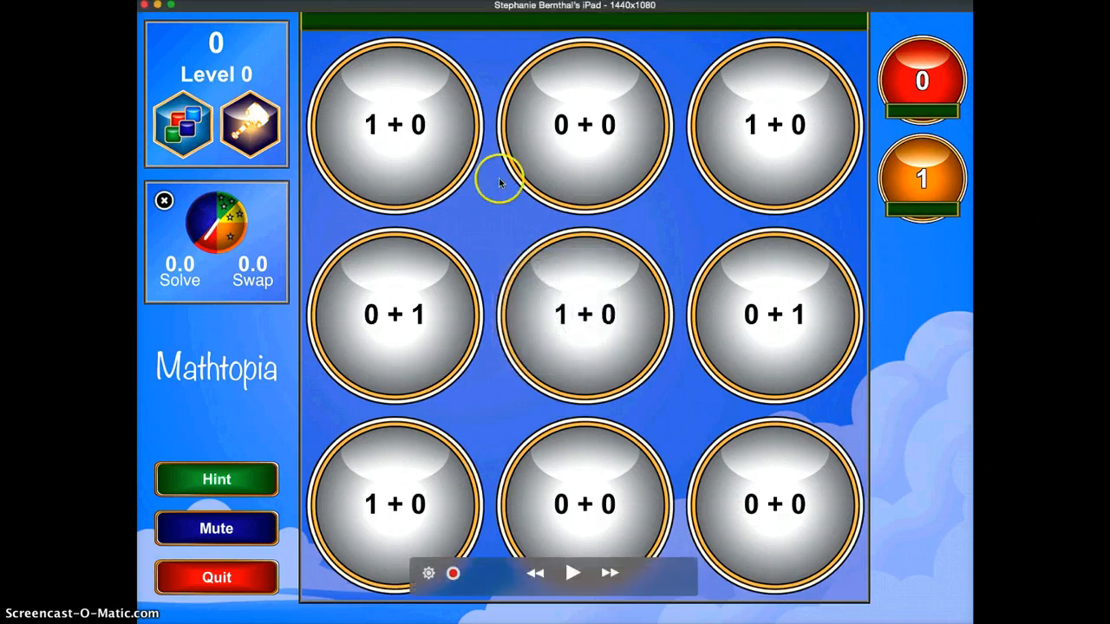
mouse_move(750, 124)
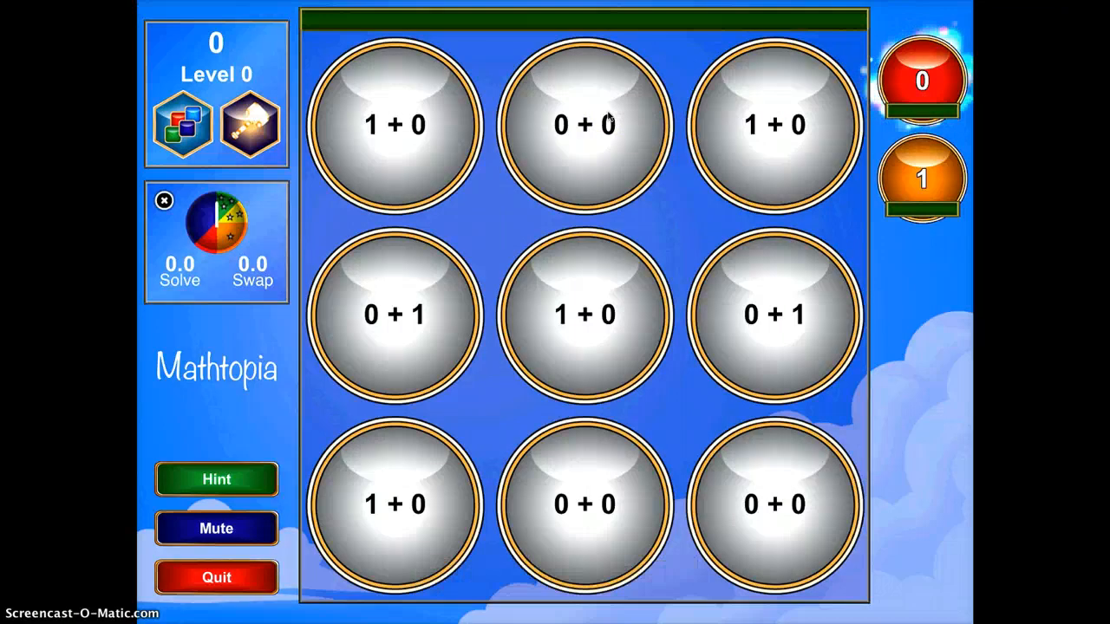
Mark the three 0 + 0 bubbles as 0 and the top-left 1 + 0 bubble as 1
click(585, 126)
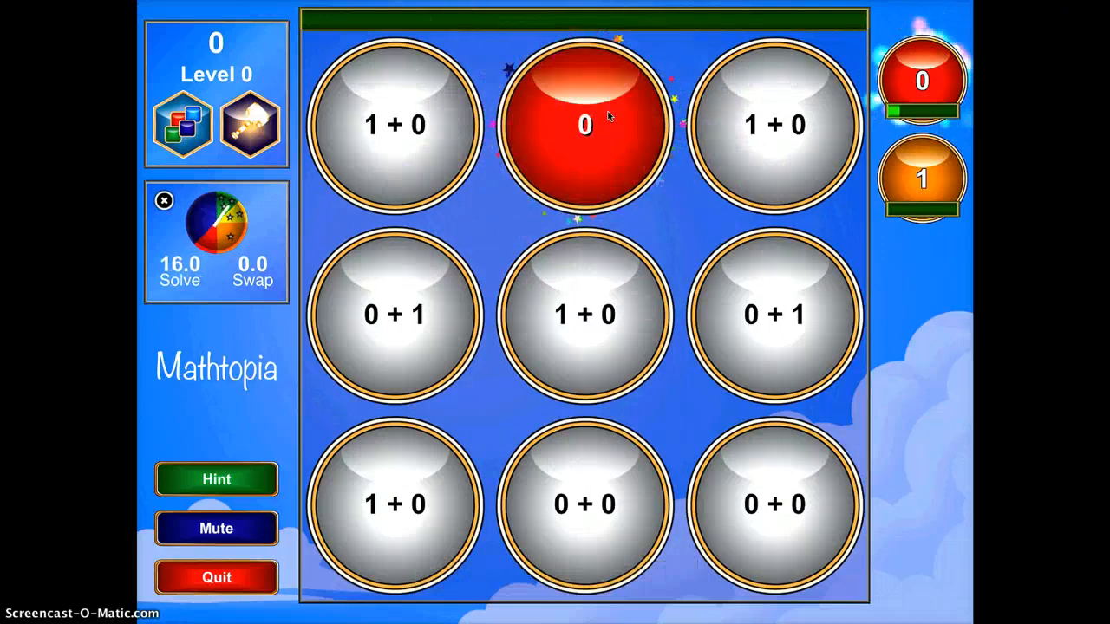
click(585, 504)
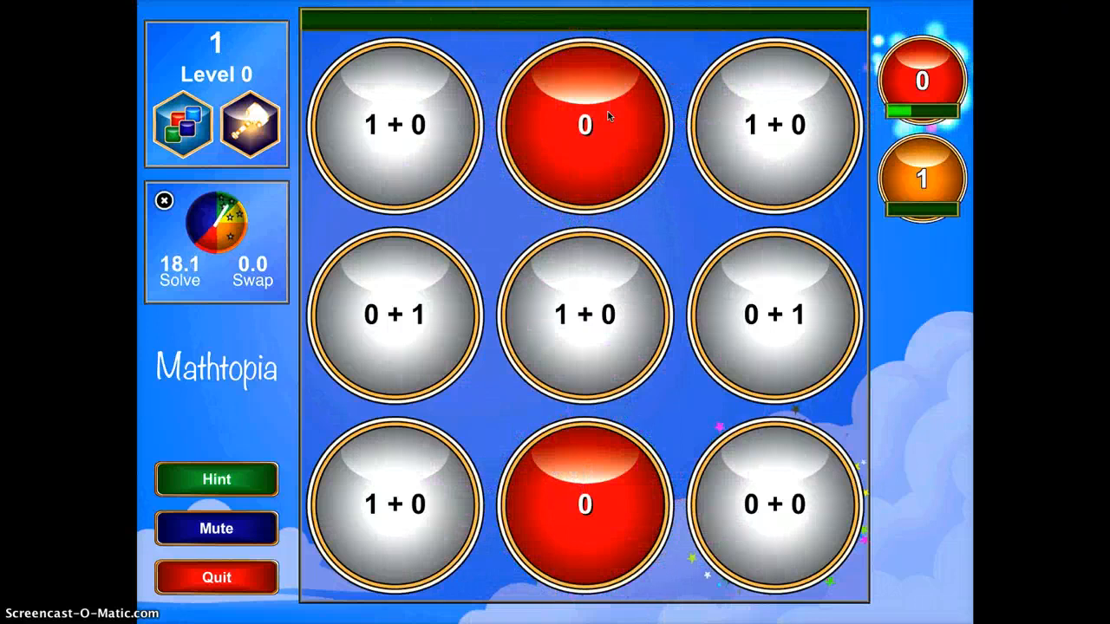
click(771, 505)
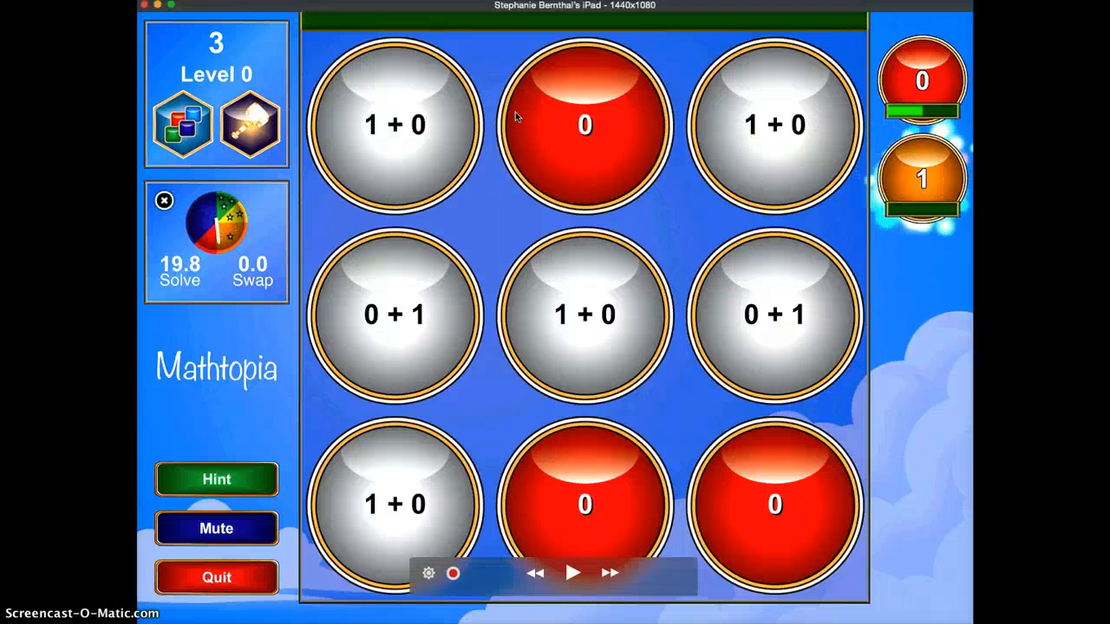
click(395, 126)
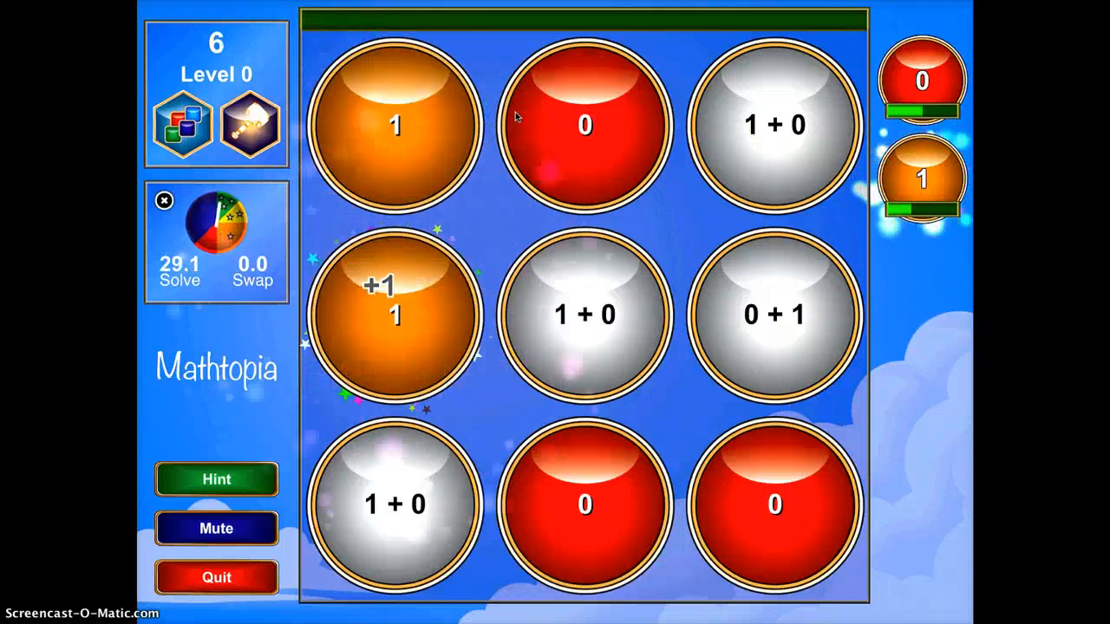